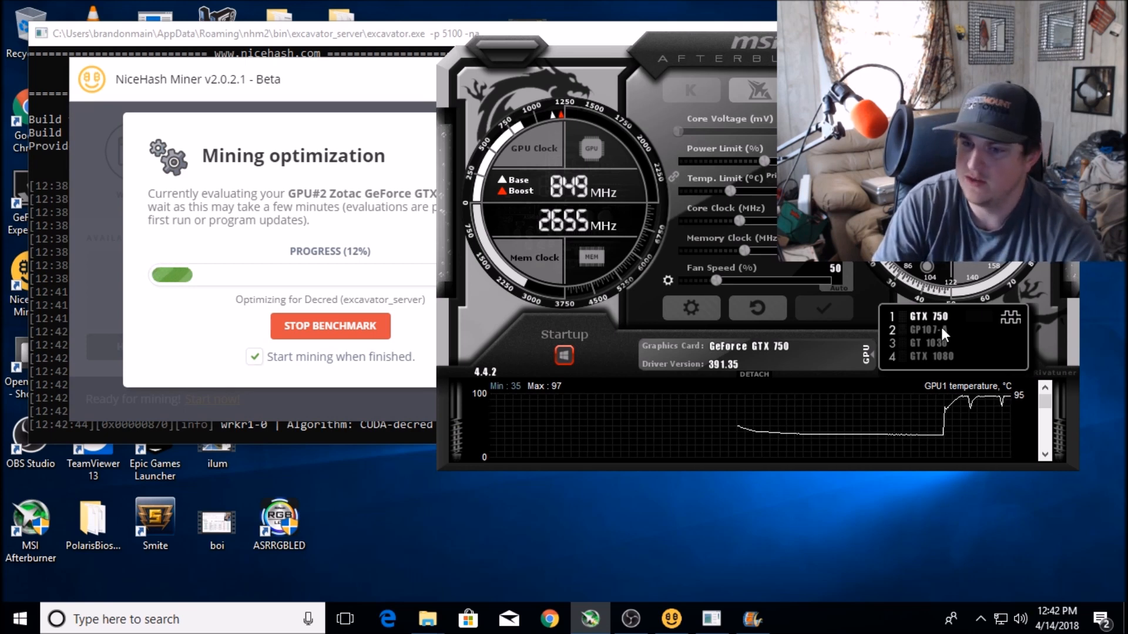
Step: Let optimization finish so mining neoscrypt runs, showing USD 0.26 estimated daily earnings
left_click(929, 330)
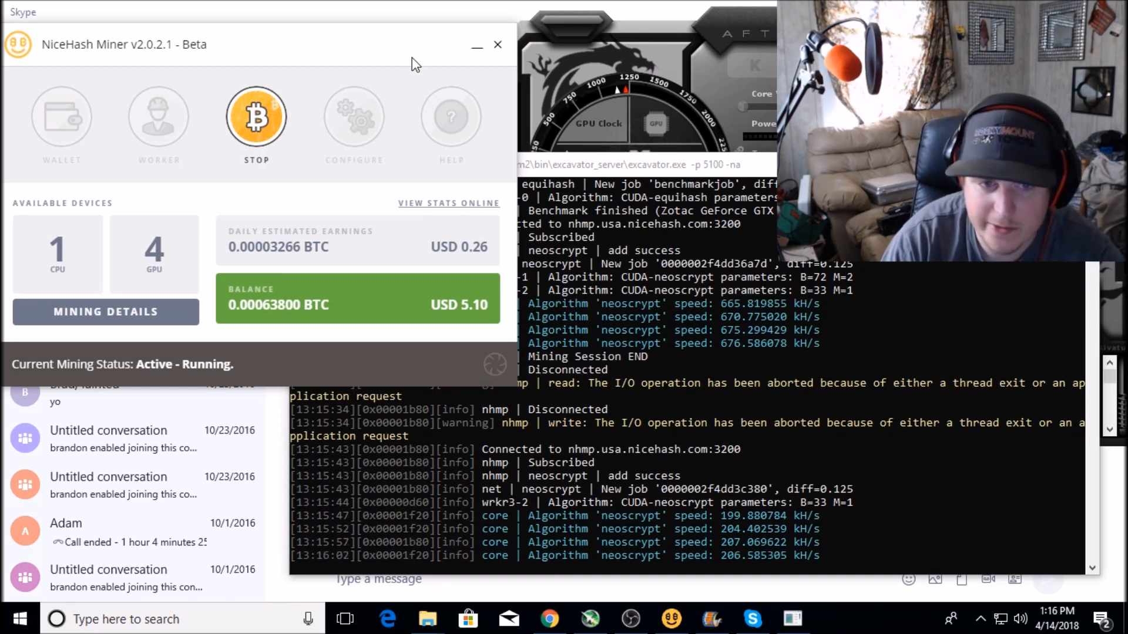
Step: Check GPU#4 mines NeoScrypt at about 206.8 kH/s, then return to the dashboard
left_click(106, 311)
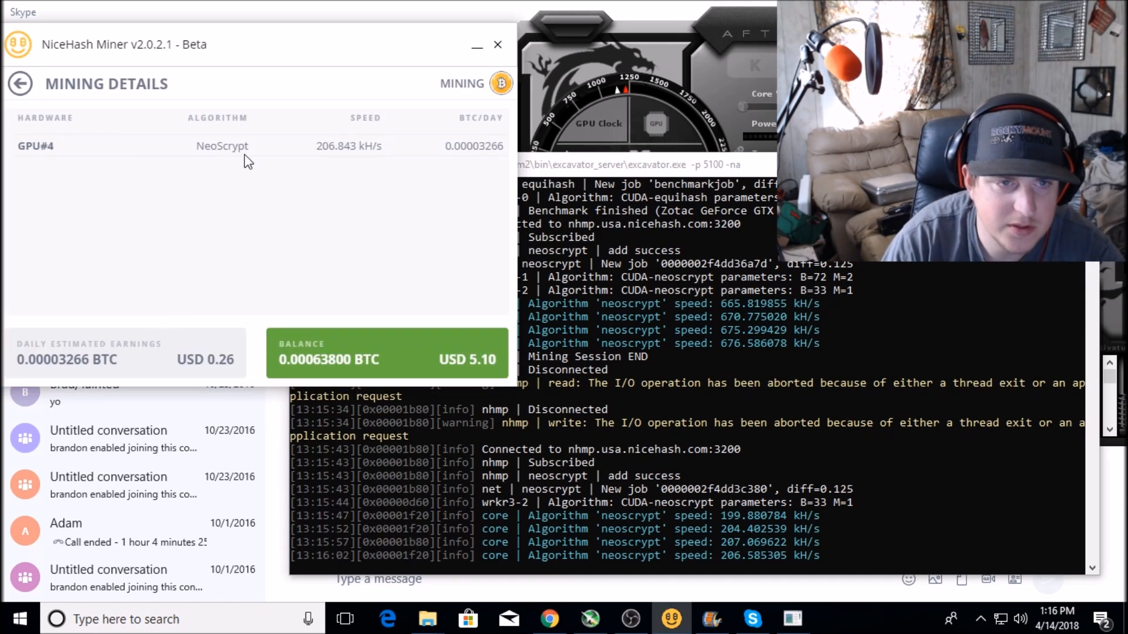
mouse_move(199, 158)
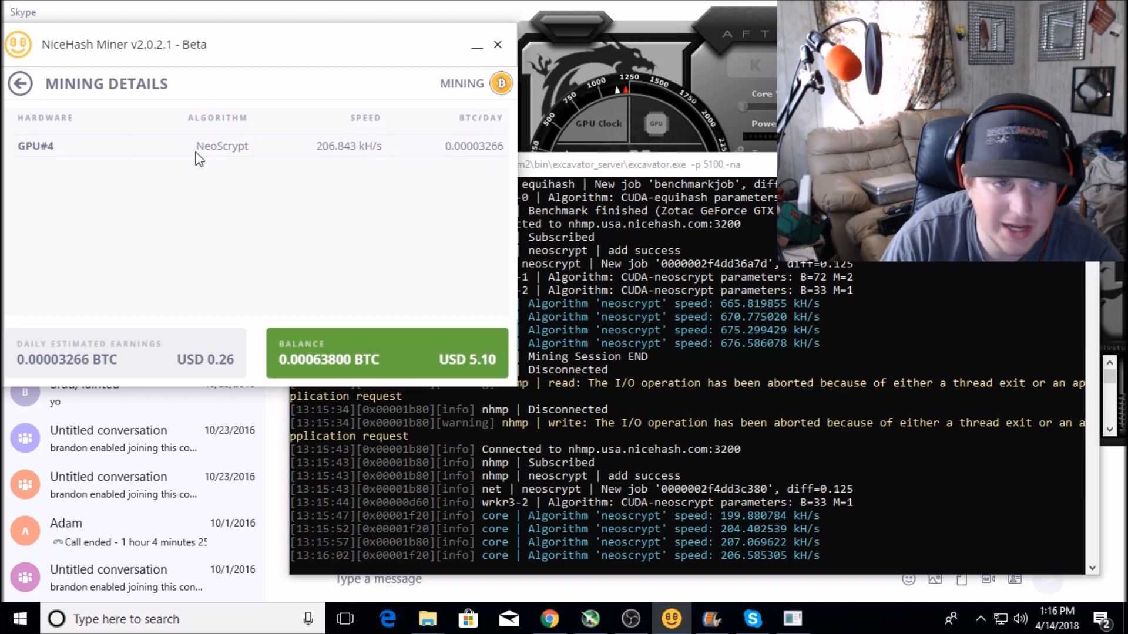
left_click(20, 84)
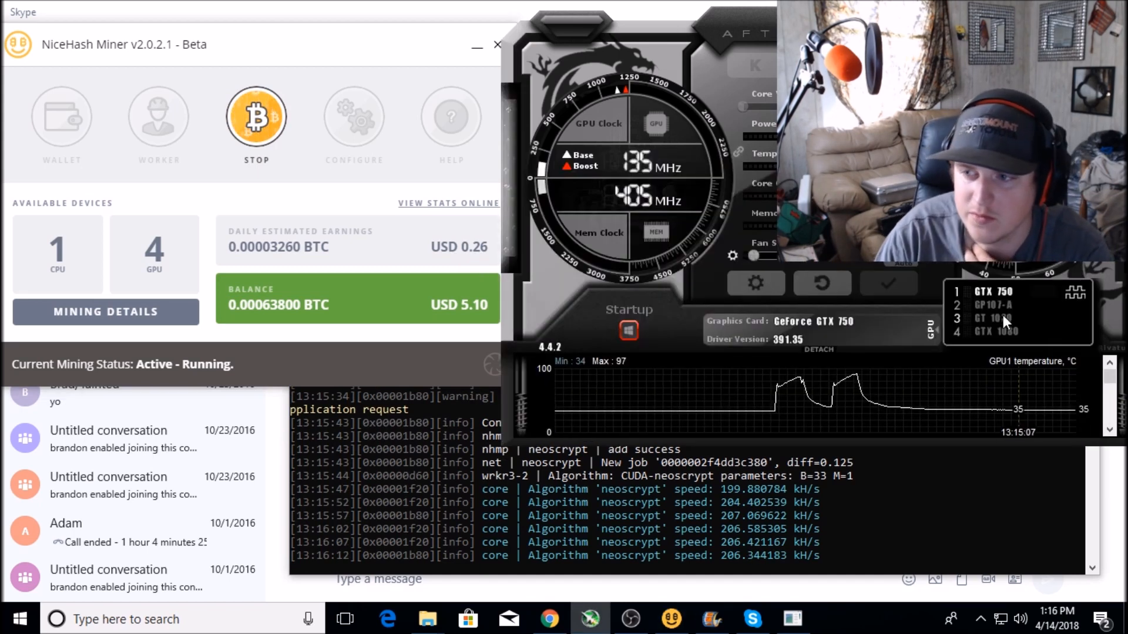
Step: Show the GT 1030's readings in Afterburner and open NiceHash Miner's Hardware Details
left_click(993, 305)
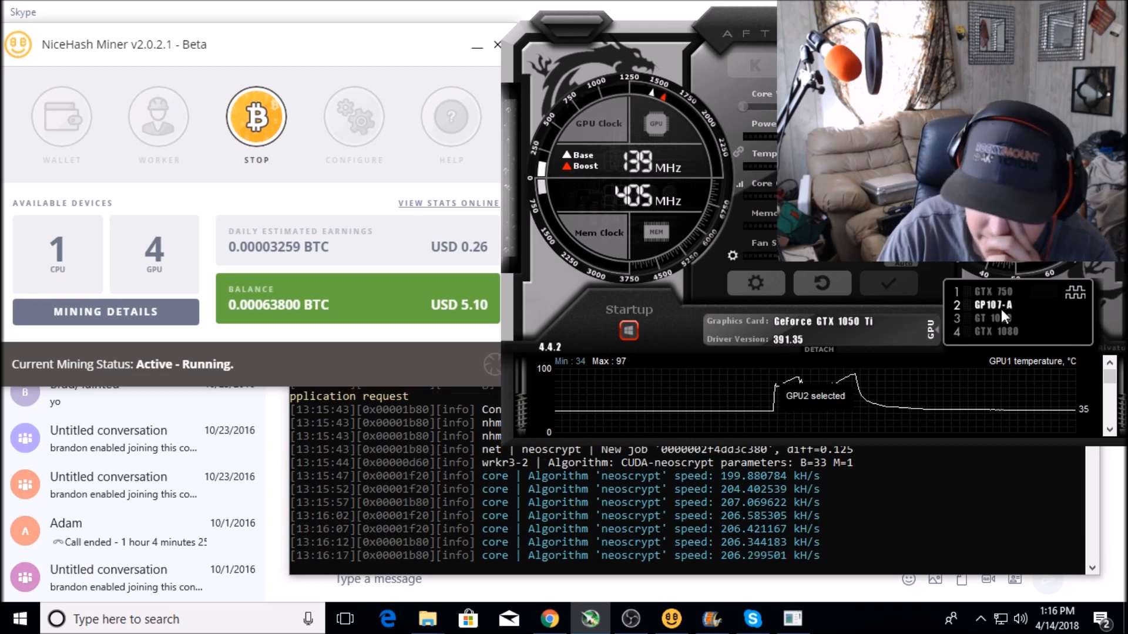
left_click(996, 318)
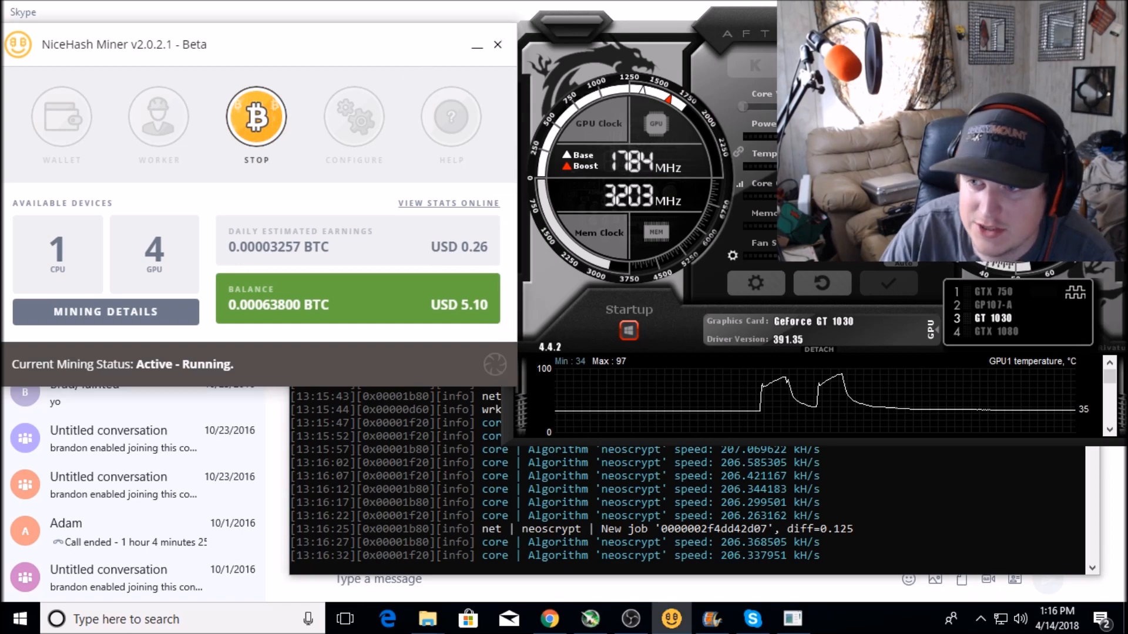
left_click(105, 311)
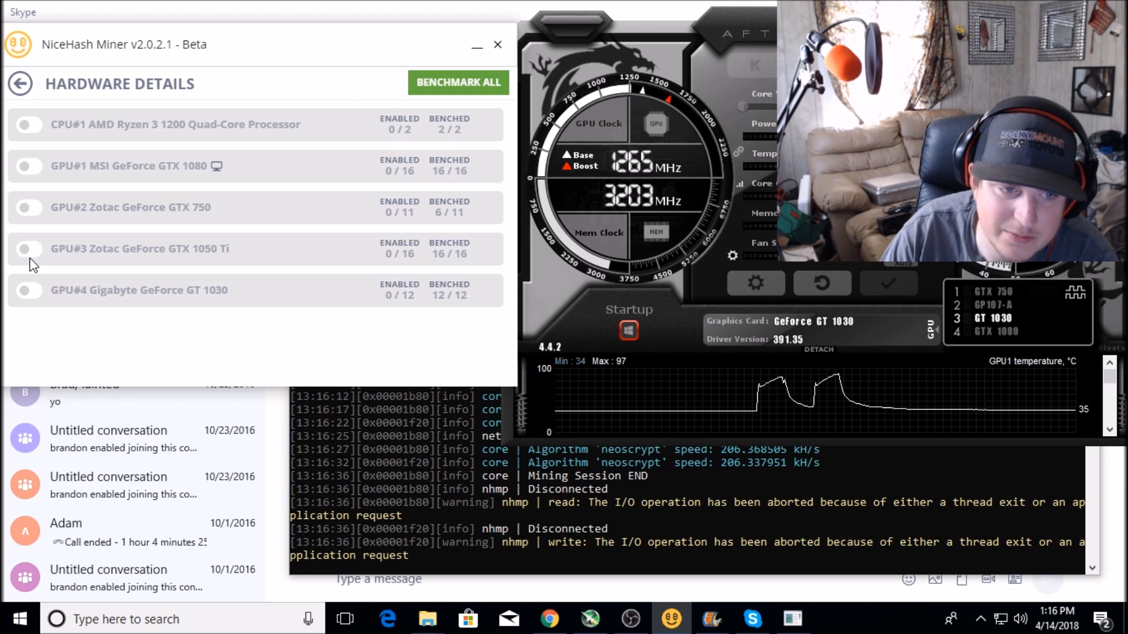
Step: Enable GPU#3 Zotac GeForce GTX 1050 Ti and return to the mining dashboard
left_click(30, 249)
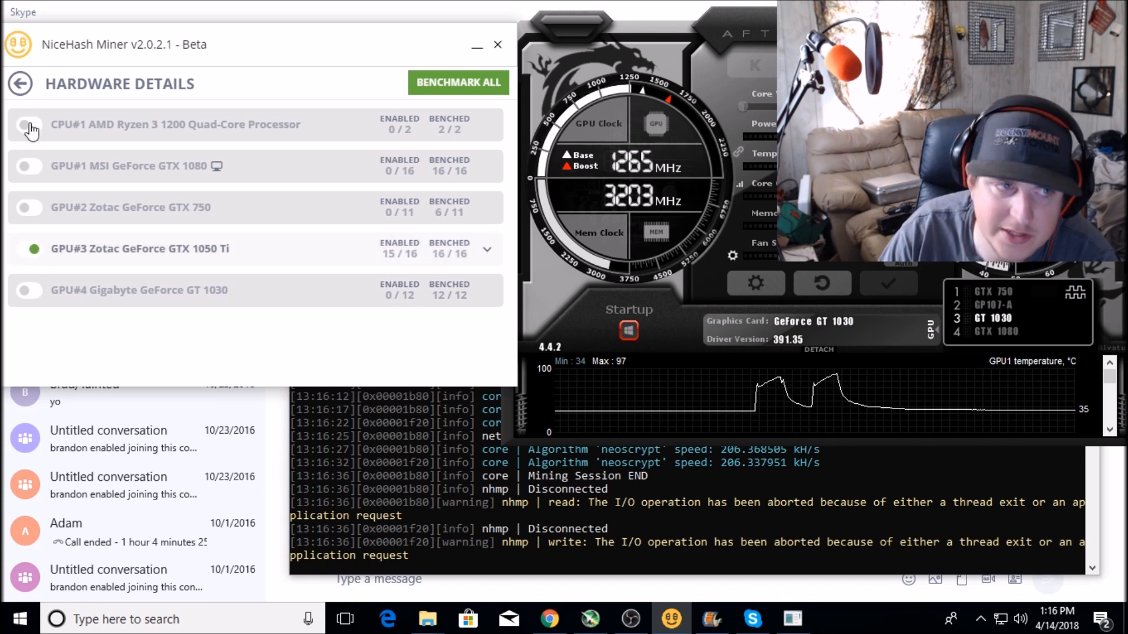
left_click(20, 84)
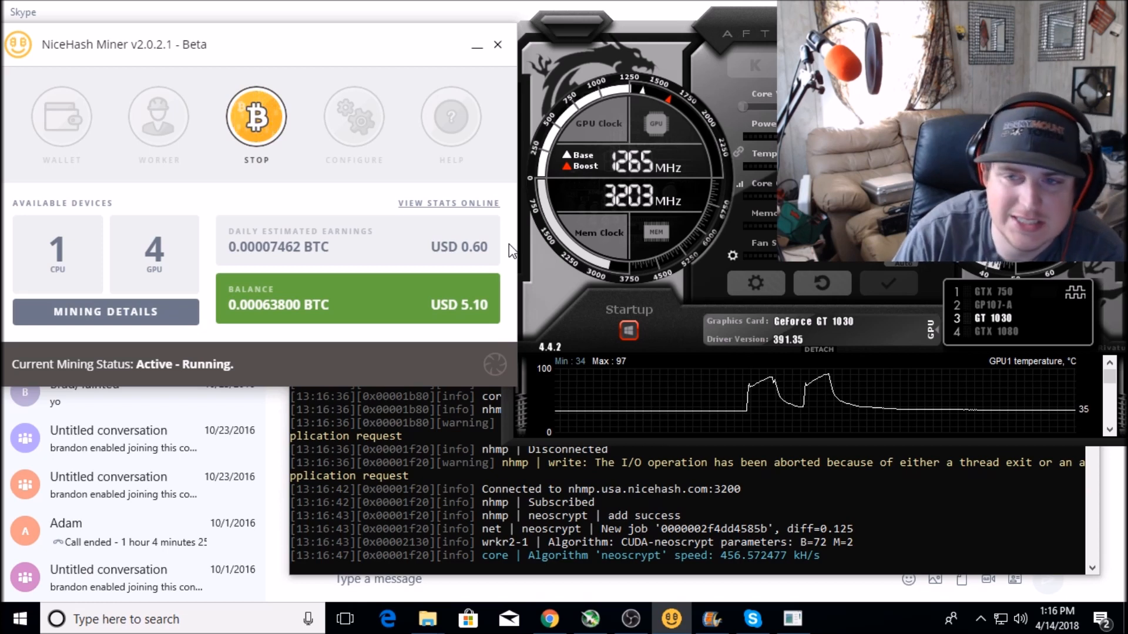
Step: Show the GTX 1050 Ti's overclock readings and open mining details showing 467.6 kH/s
left_click(993, 305)
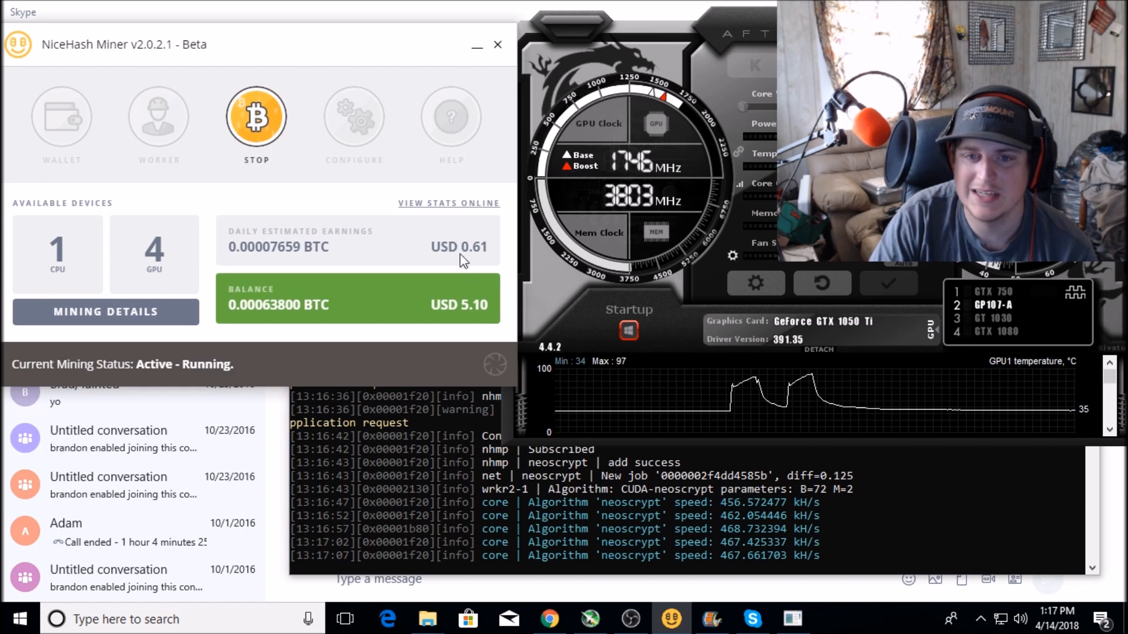
mouse_move(387, 271)
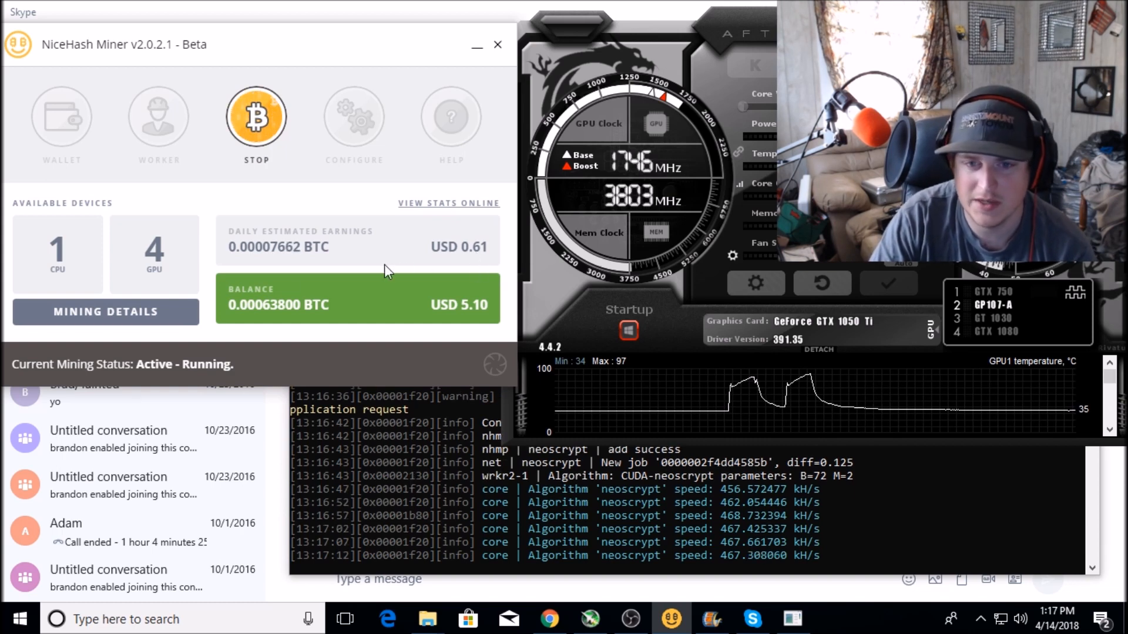
left_click(105, 312)
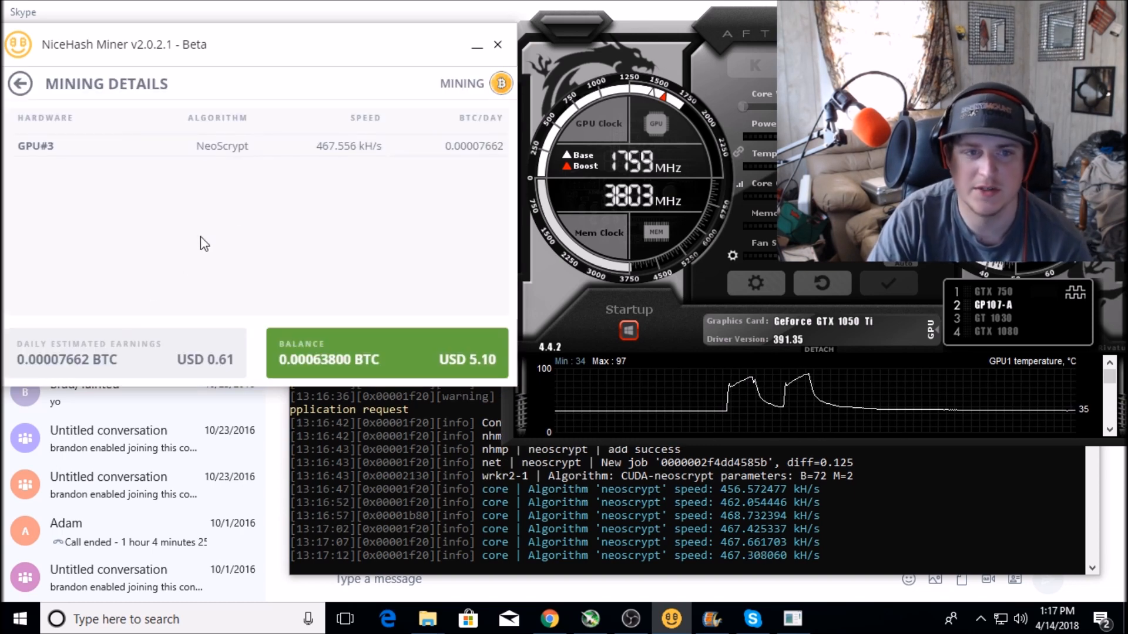